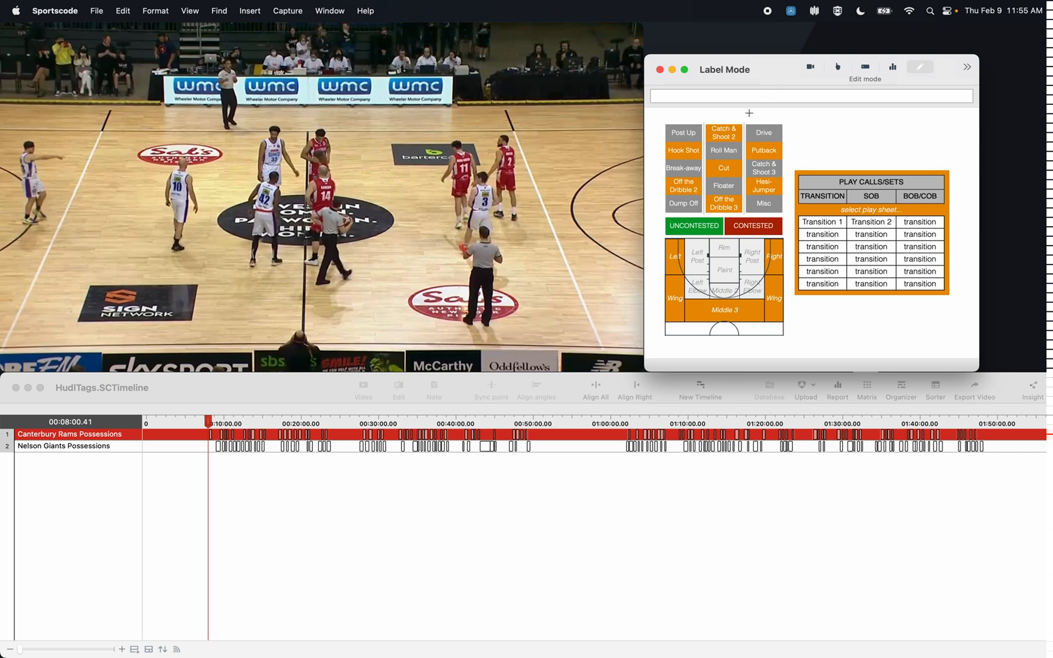
Switch the Label Mode code window from Edit mode into label mode.
click(752, 225)
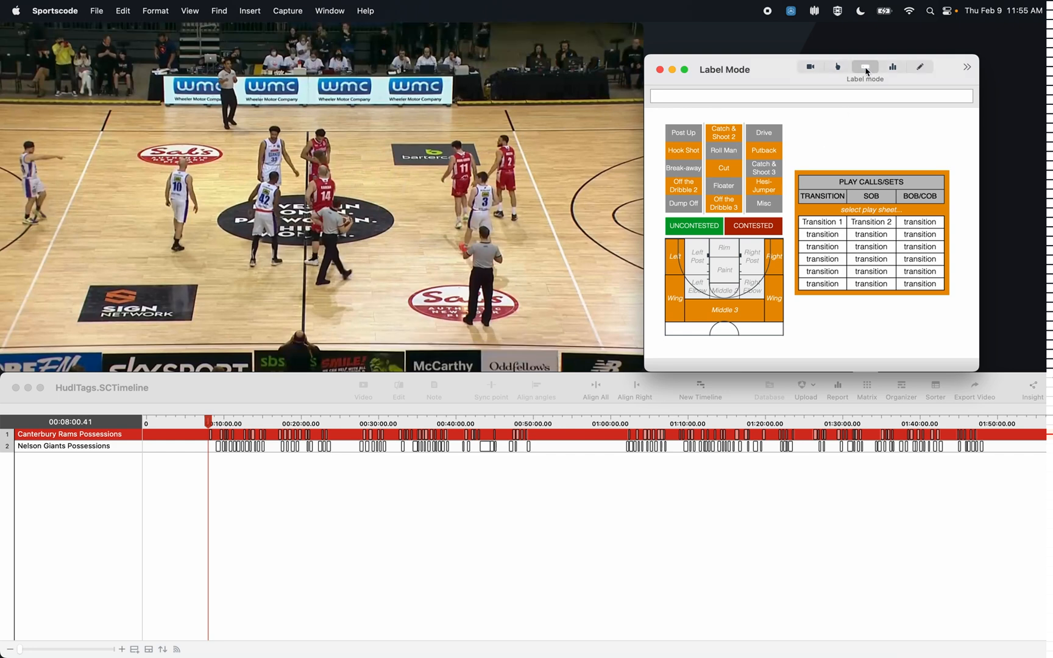
mouse_move(865, 66)
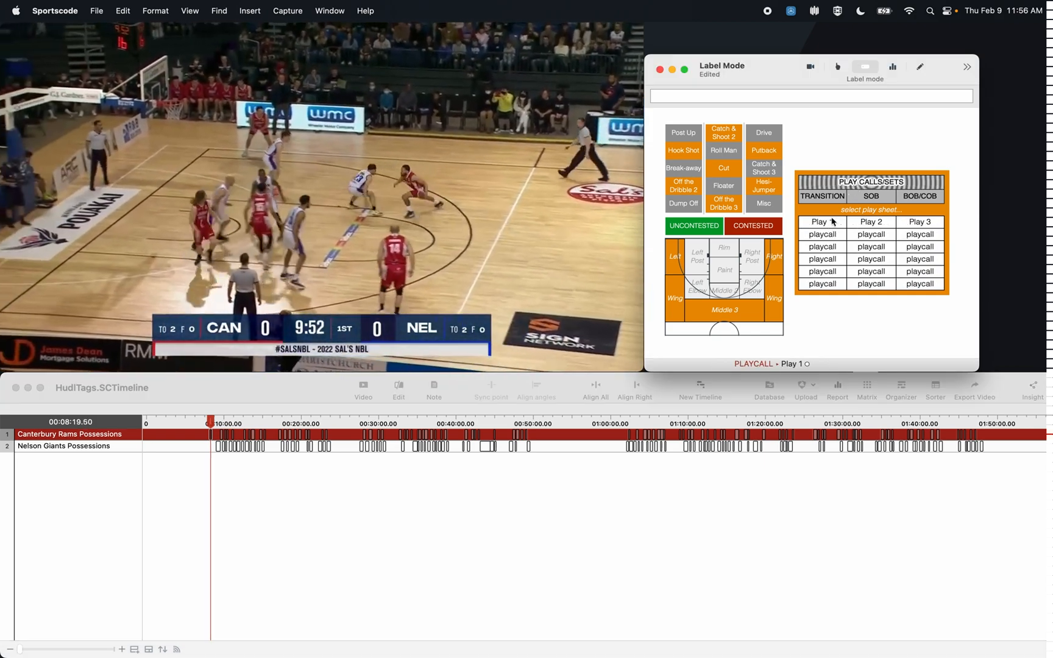
Label Play 1 as Drive, Play 2 as contested Middle 3 Catch & Shoot 3, then another Catch & Shoot 3.
click(821, 222)
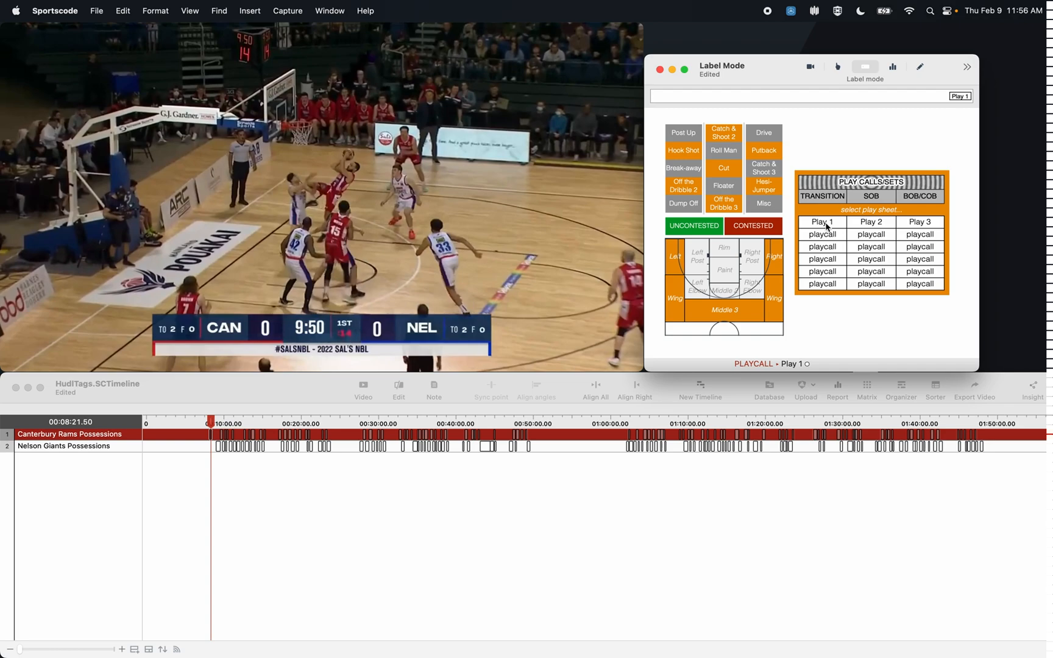
click(763, 133)
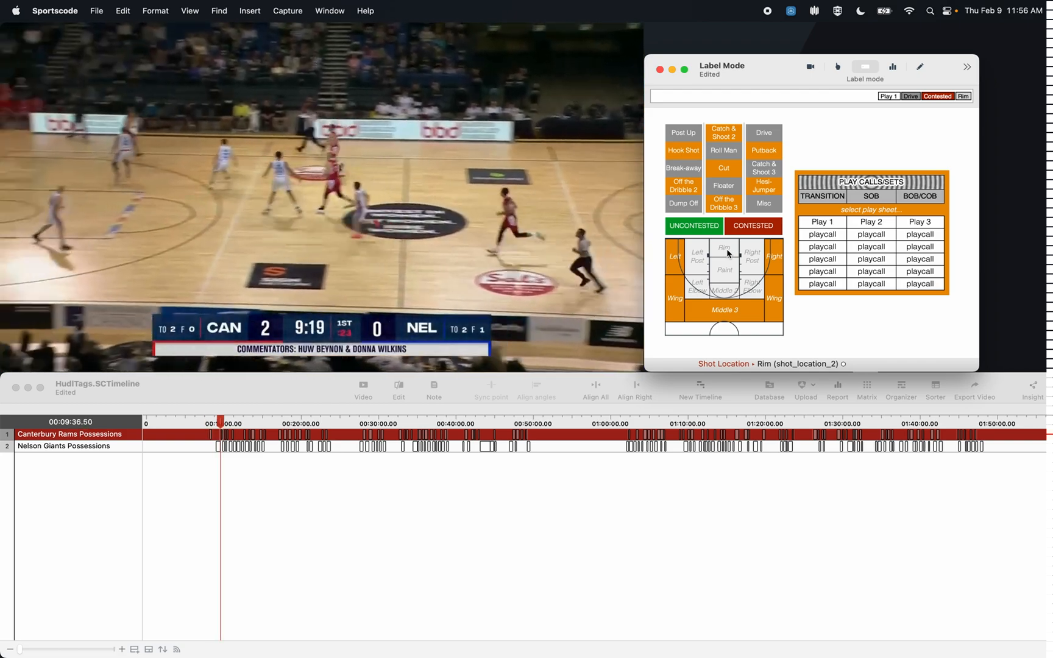
click(870, 221)
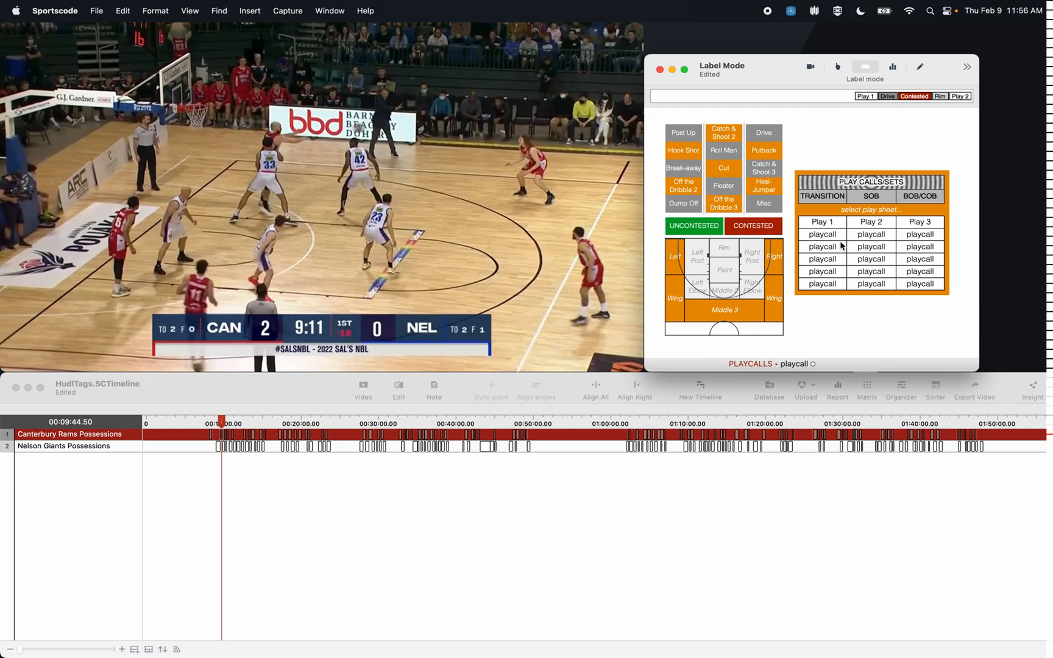
click(762, 186)
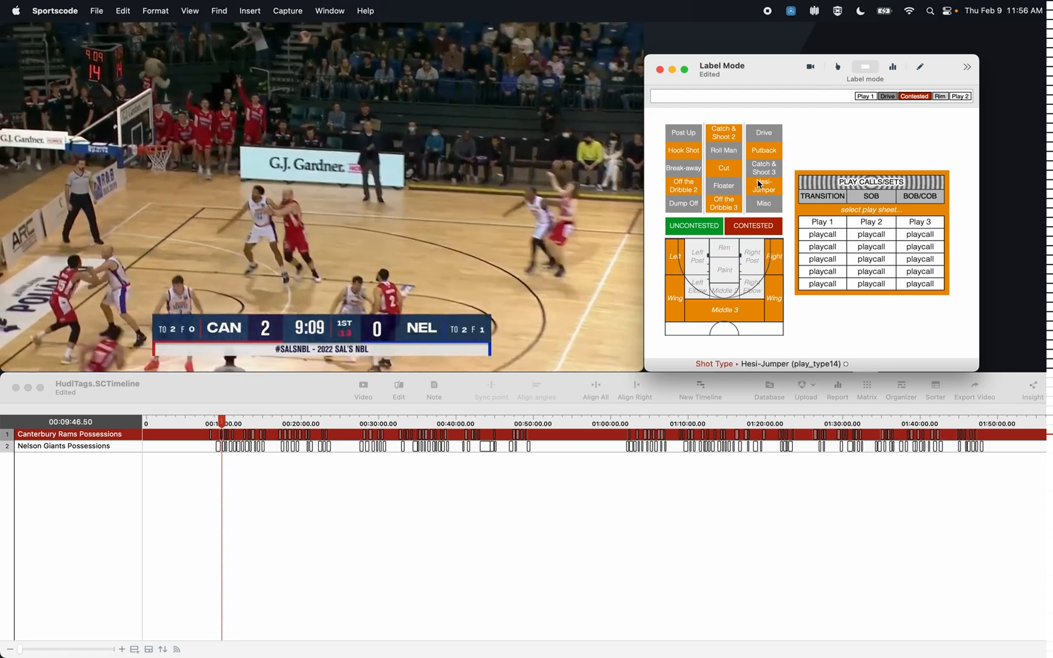
click(751, 226)
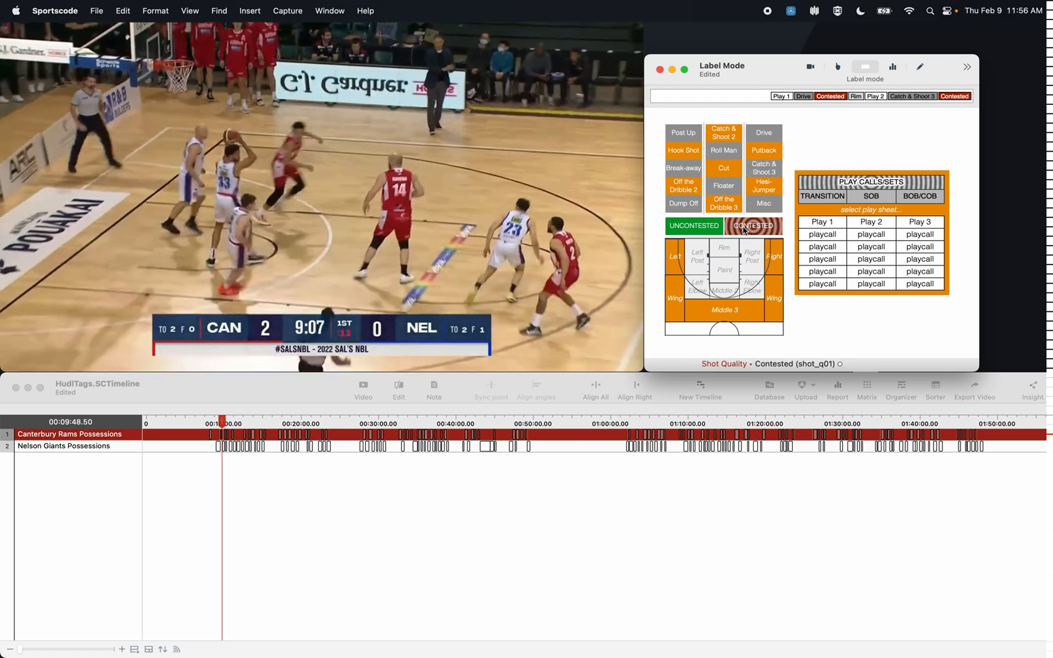
click(724, 310)
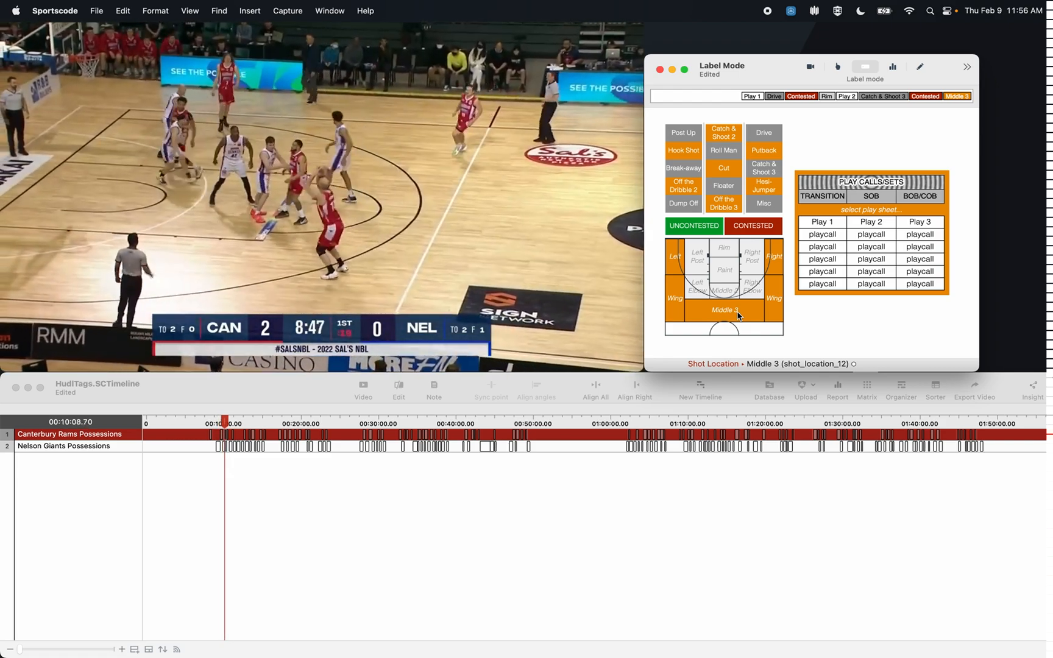
click(763, 203)
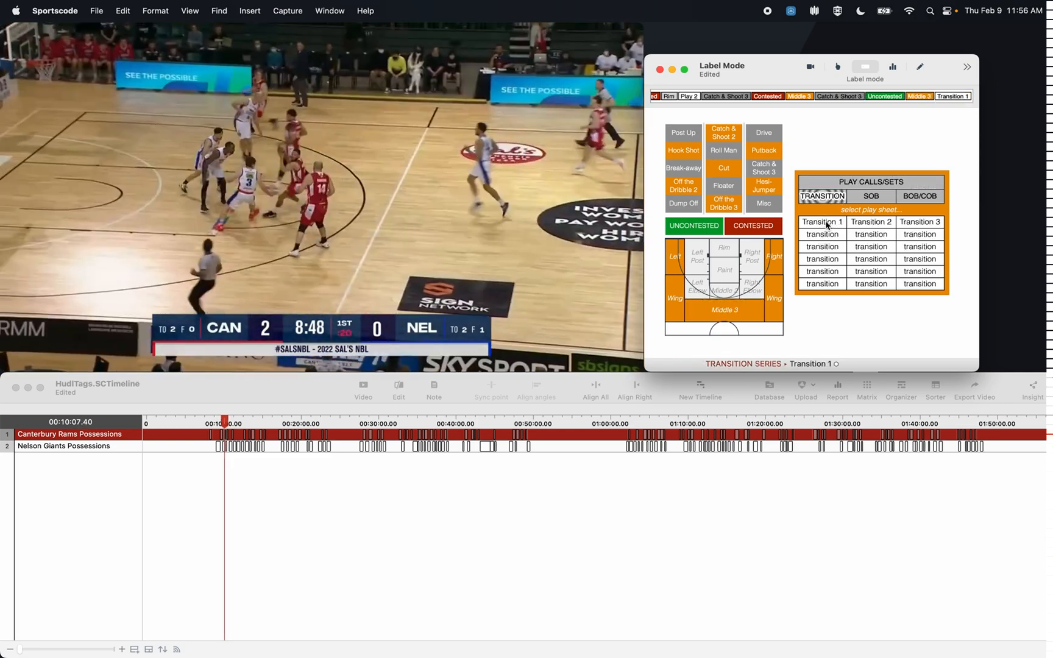
Label one possession Transition 1 and the next Play 3 with a Roll Man shot type.
click(696, 258)
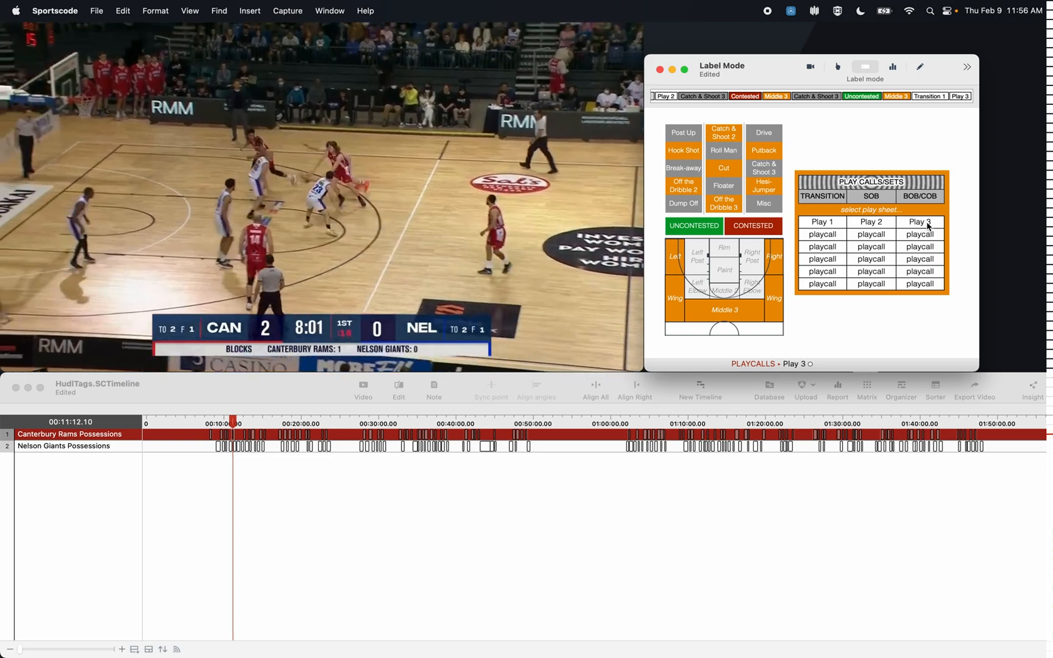
click(723, 149)
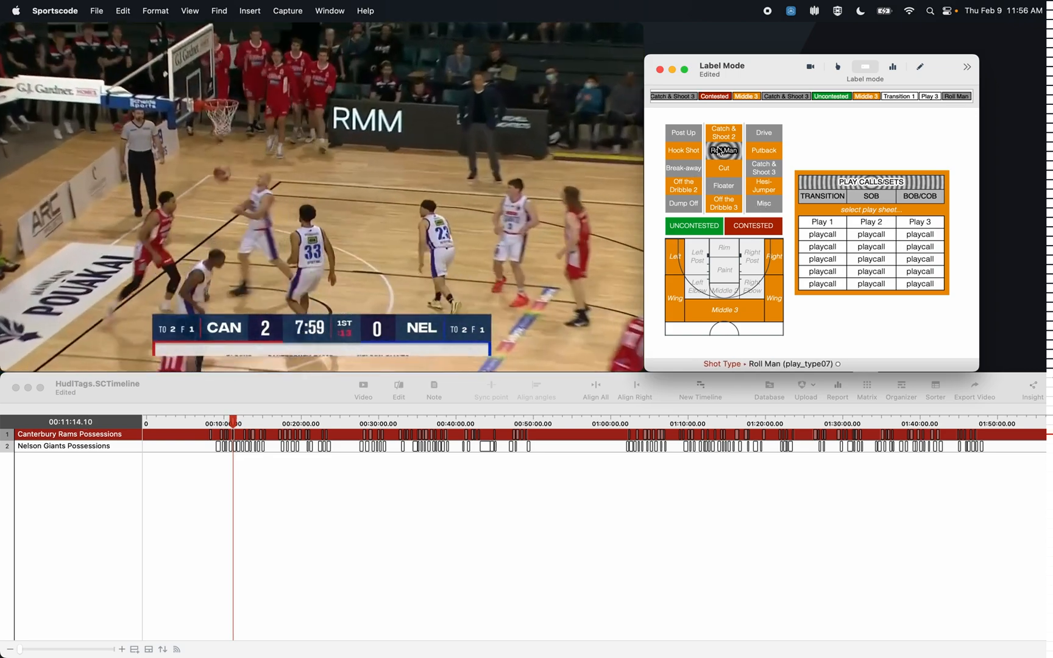
click(724, 248)
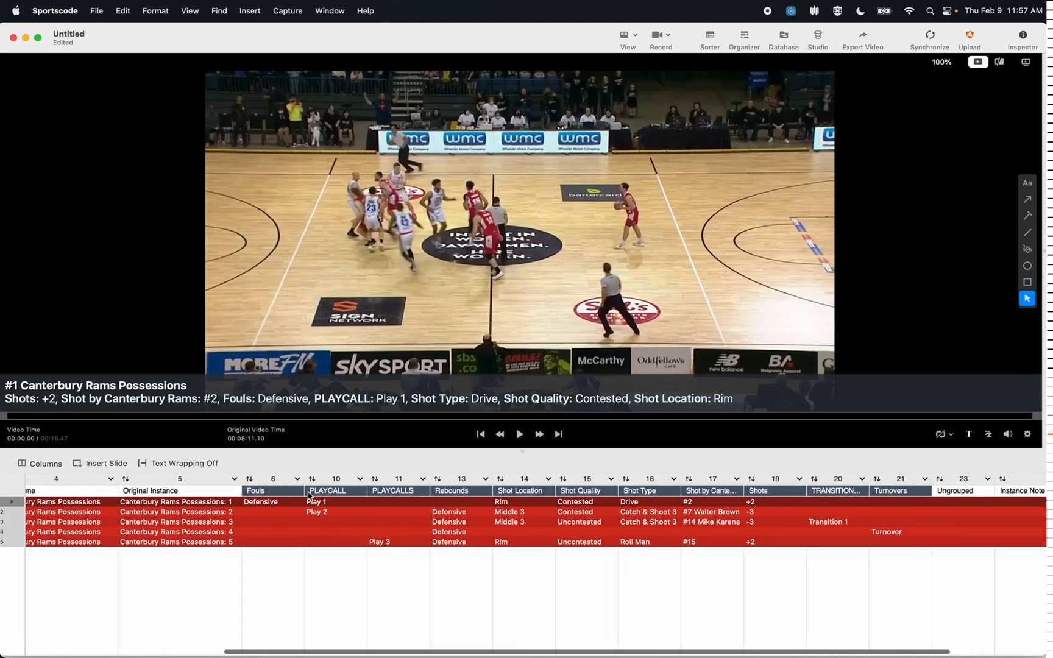
mouse_move(524, 550)
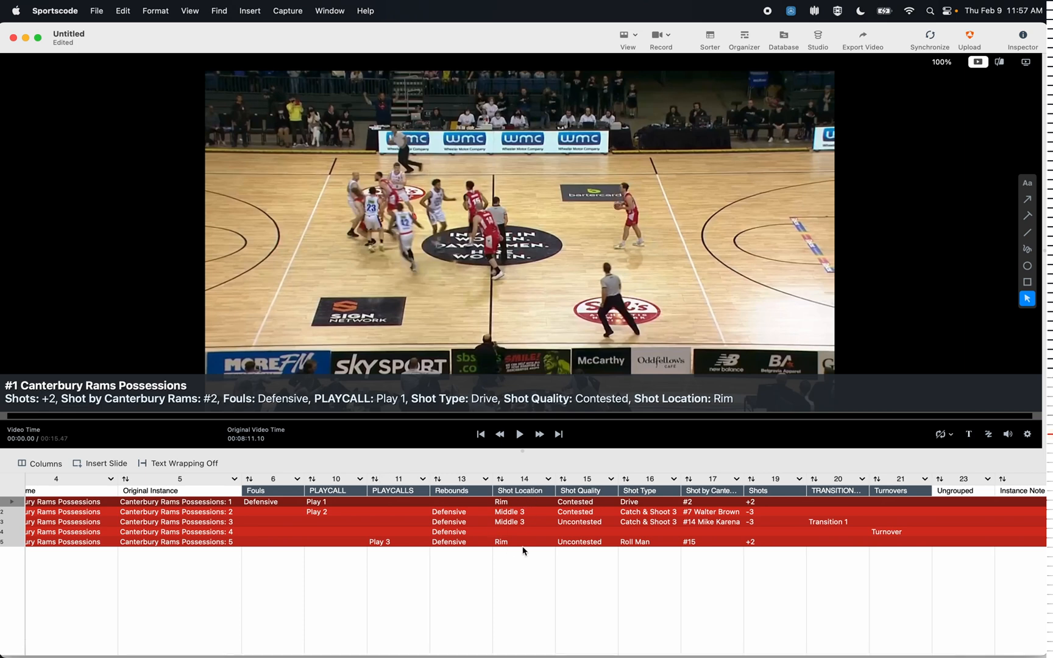
mouse_move(671, 485)
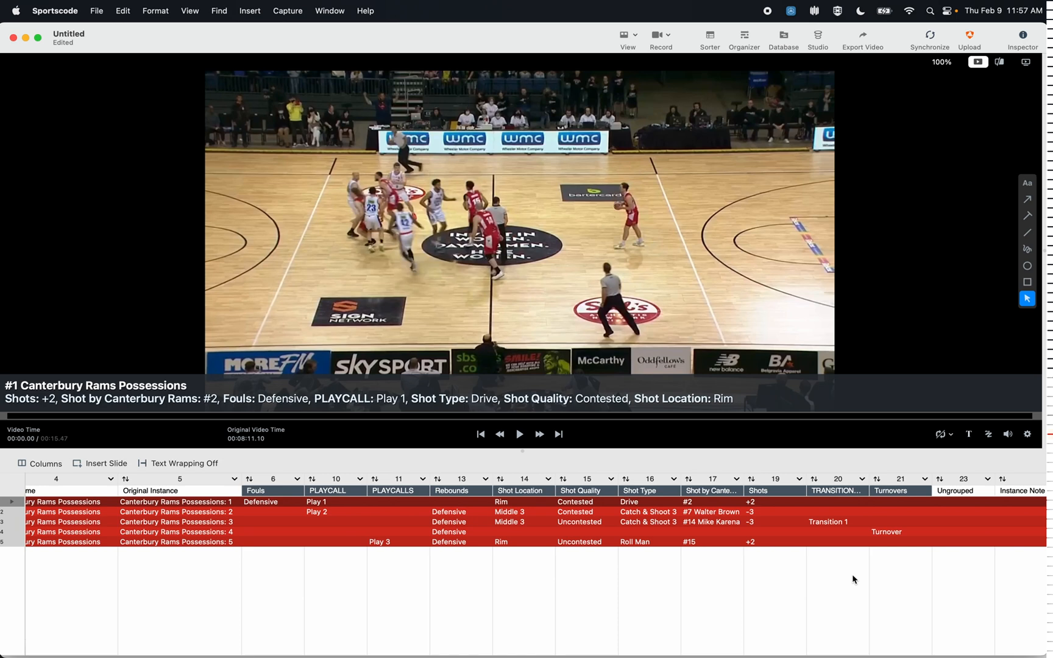
mouse_move(810, 545)
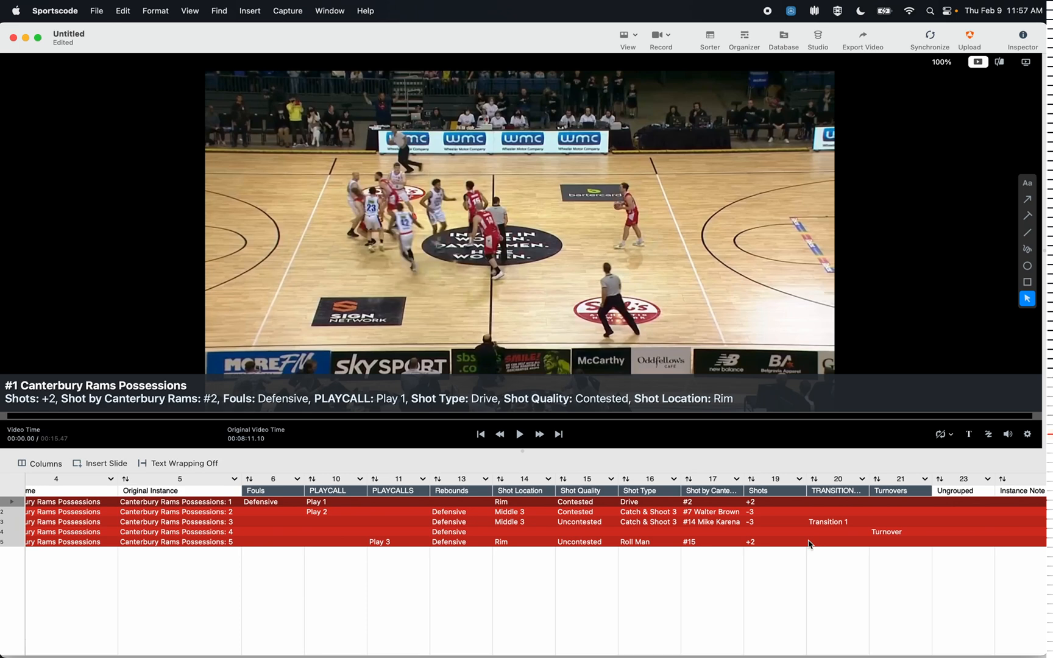
mouse_move(495, 522)
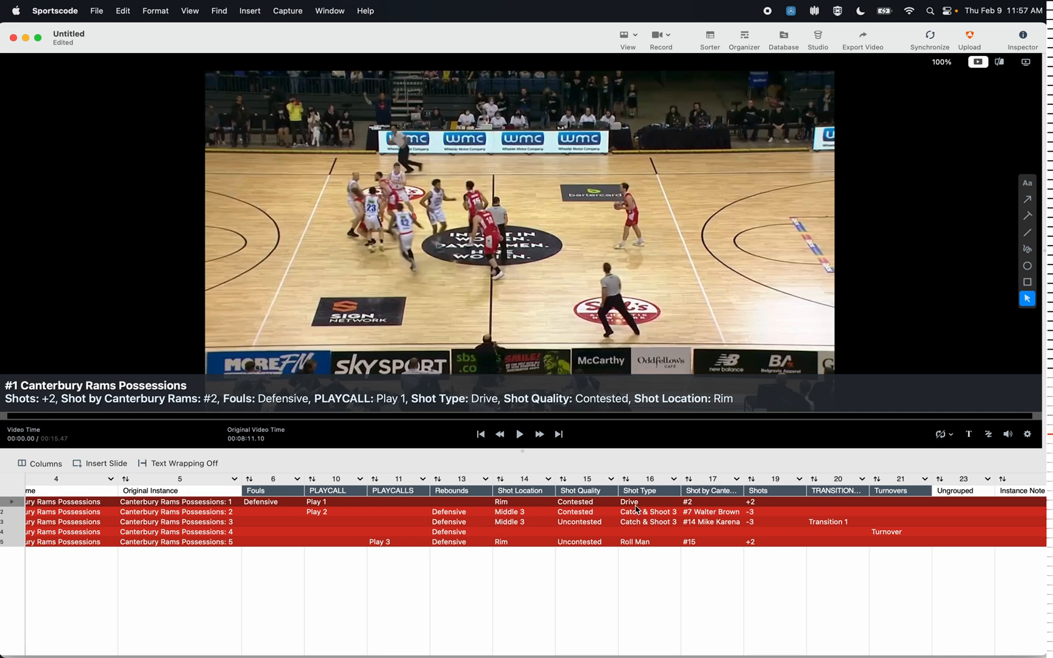
mouse_move(769, 505)
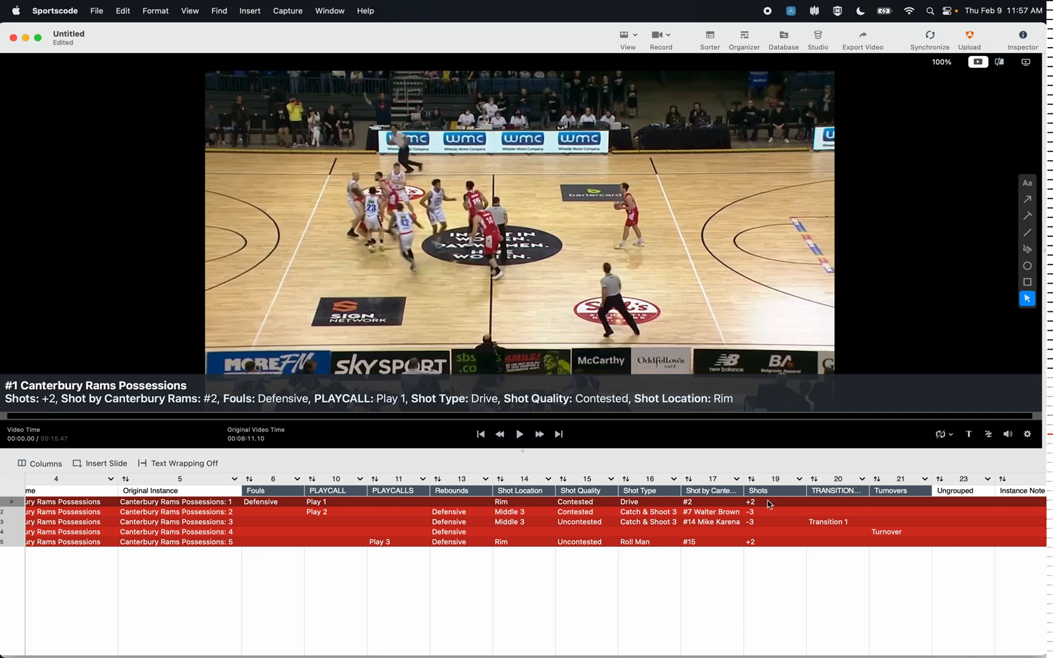